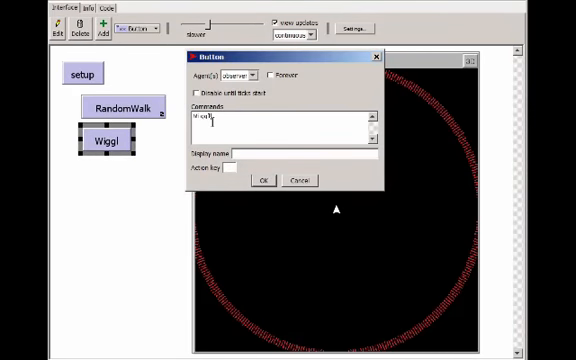
# Give the new button the command WiggleWalk
pyautogui.write('WiggleWalk')
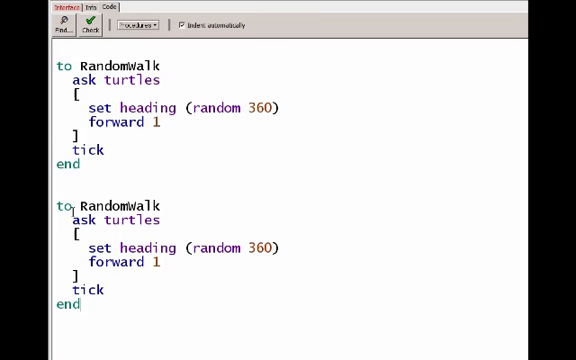
# Rename the copied procedure to WiggleWalk and make it turn right (random 91)
pyautogui.doubleClick(98, 199)
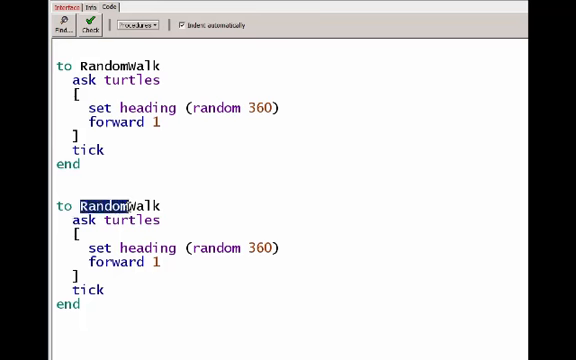
pyautogui.write('Wiggle')
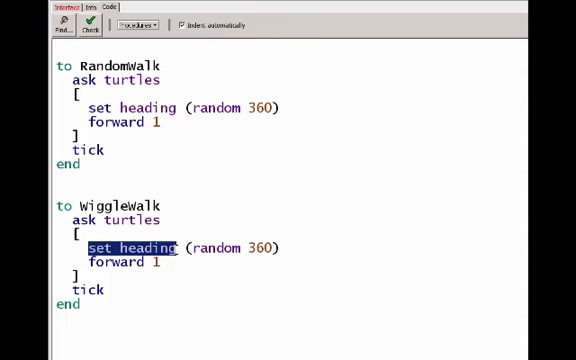
pyautogui.write('right (random 91')
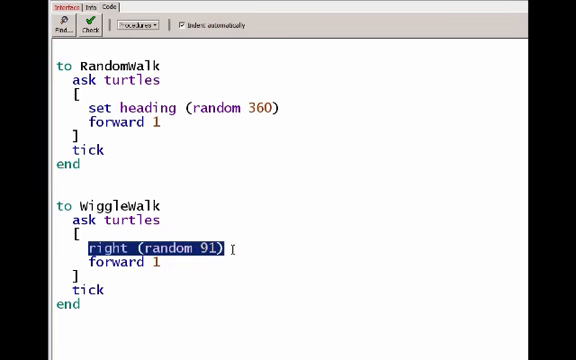
pyautogui.write('right (random 91)')
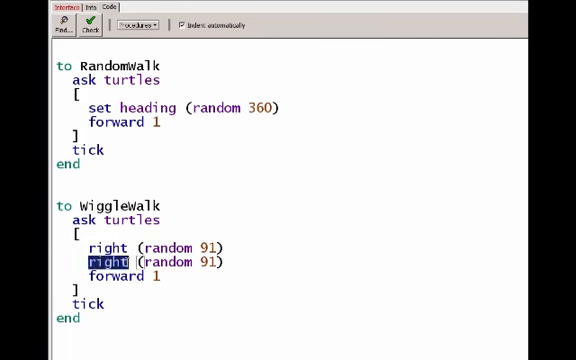
pyautogui.write('left')
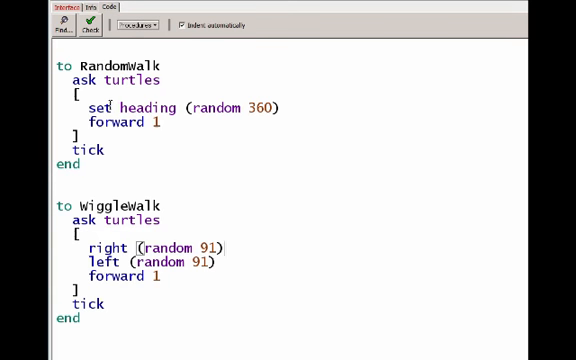
# Complete the left (random 91) turn and run the WiggleWalk button, leaving turtle trails
pyautogui.click(291, 107)
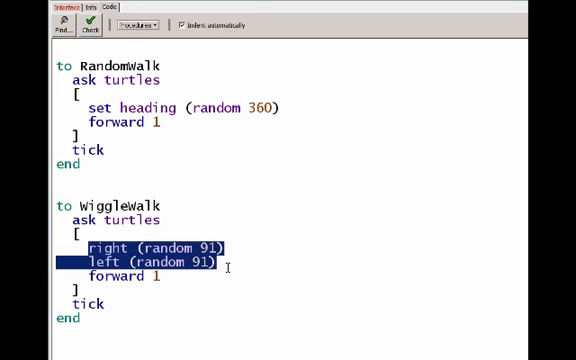
pyautogui.click(20, 7)
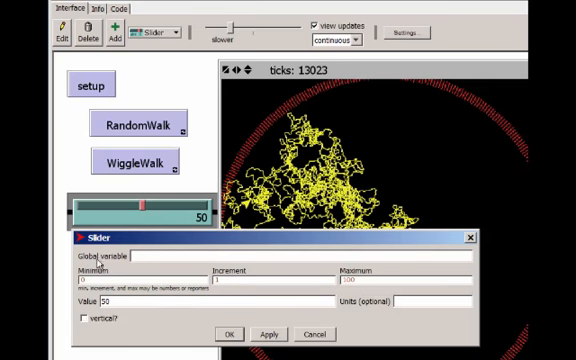
pyautogui.moveTo(115, 266)
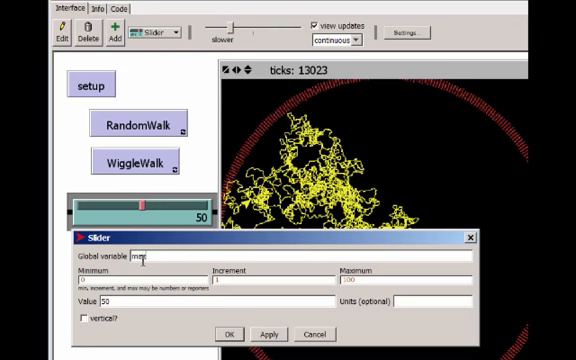
# Create the maxAngle slider with maximum 180 and value 50
pyautogui.write('maxAngle')
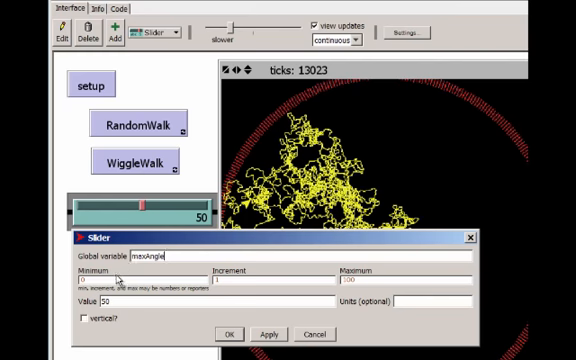
pyautogui.click(95, 280)
pyautogui.write('180')
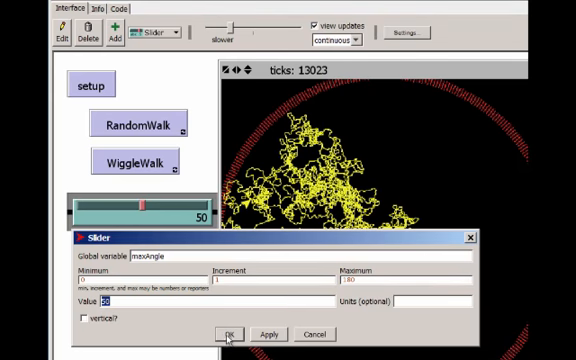
pyautogui.click(230, 334)
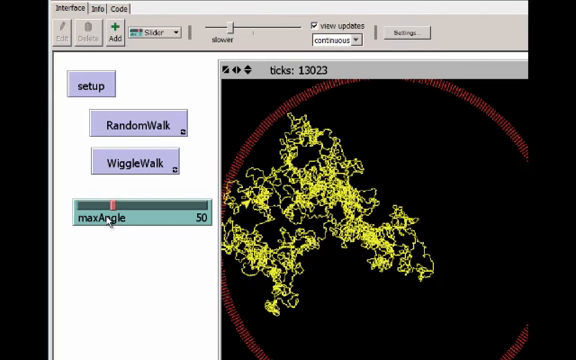
pyautogui.moveTo(195, 227)
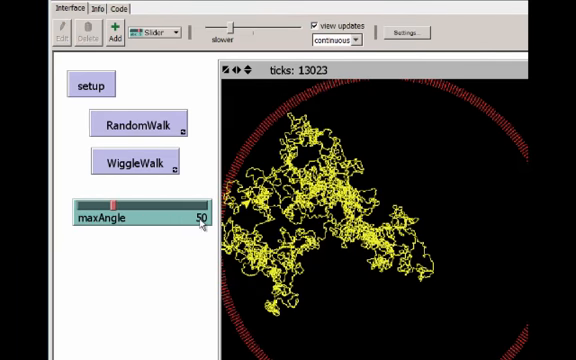
pyautogui.moveTo(142, 228)
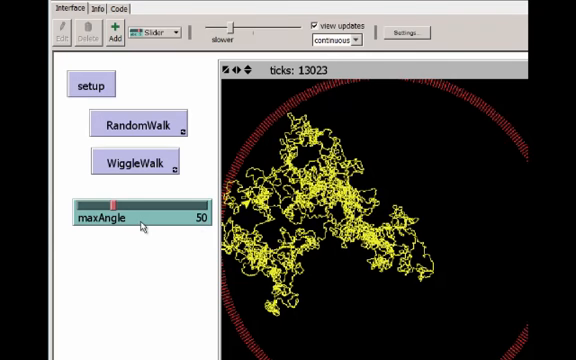
pyautogui.moveTo(80, 228)
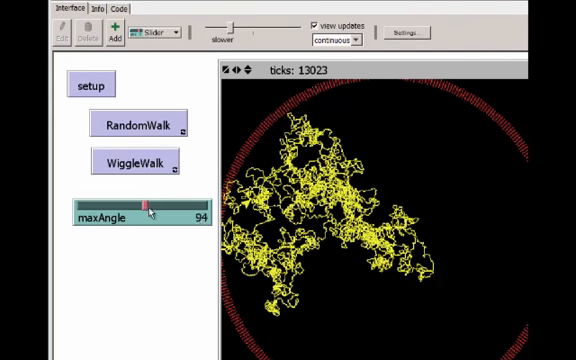
# Drag maxAngle through 40, 113 and 60, then adjust it once more
pyautogui.moveTo(148, 204); pyautogui.dragTo(100, 204)
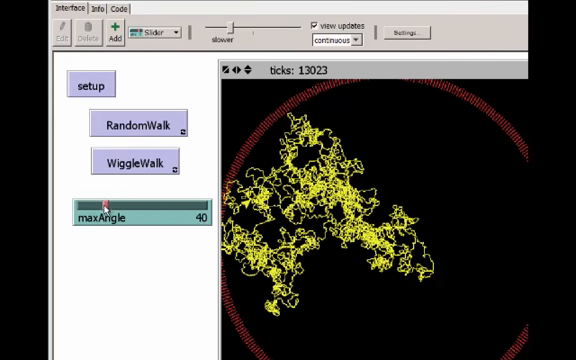
pyautogui.moveTo(105, 205); pyautogui.dragTo(158, 205)
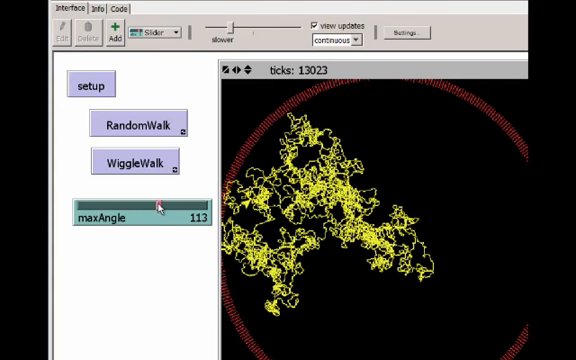
pyautogui.moveTo(155, 204); pyautogui.dragTo(120, 204)
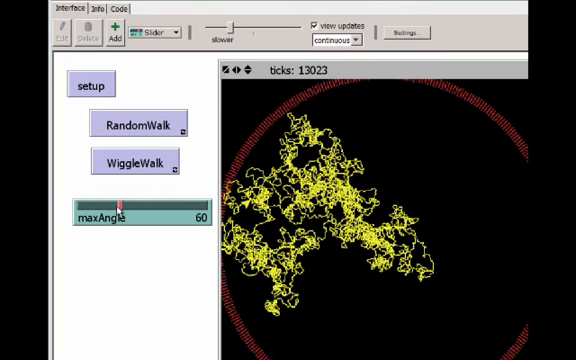
pyautogui.moveTo(120, 201); pyautogui.dragTo(108, 201)
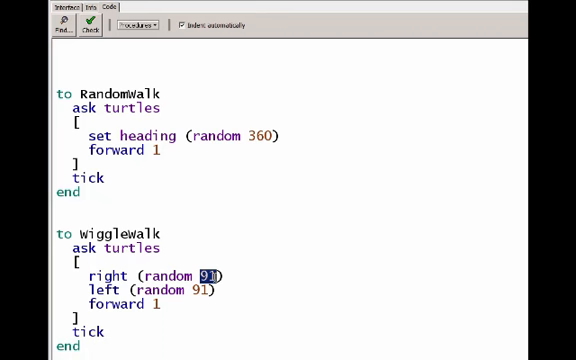
# Replace 91 with (maxAngle + 1) in both WiggleWalk turn lines
pyautogui.write('maxA')
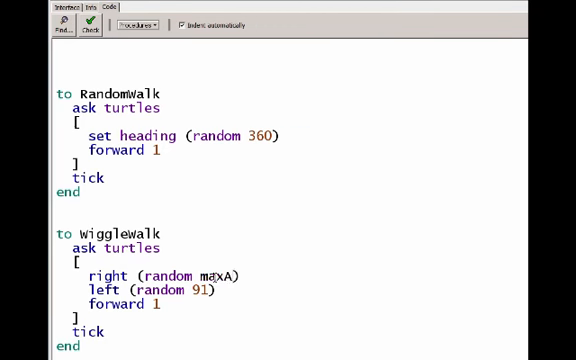
pyautogui.write('ngle')
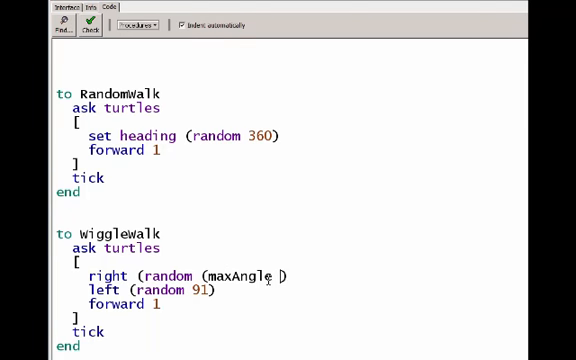
pyautogui.write('+ 1')
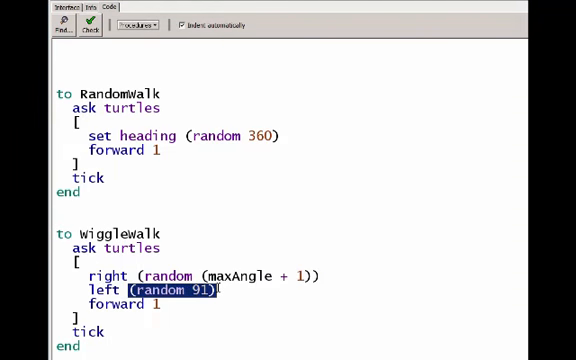
pyautogui.write('(random (maxAngle + 1))')
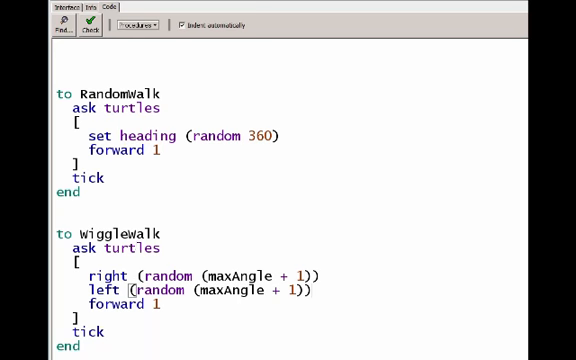
pyautogui.click(17, 9)
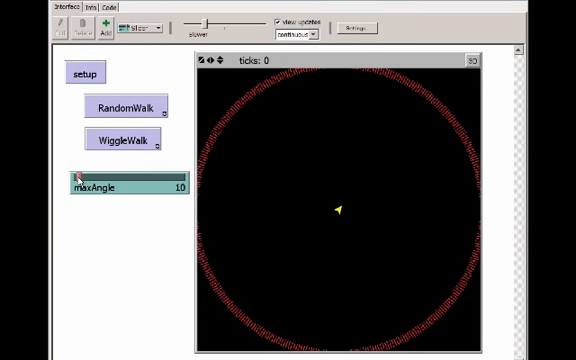
# Run WiggleWalk at maxAngle 10, then reset with setup and rerun at 110
pyautogui.click(122, 138)
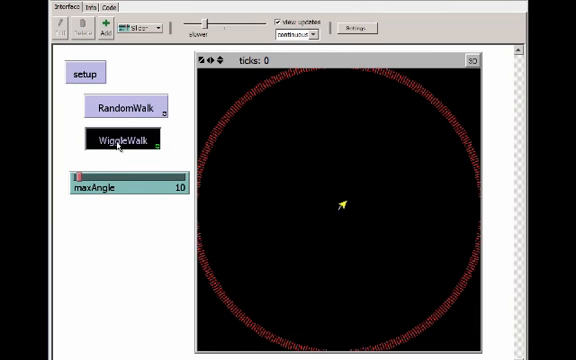
pyautogui.click(124, 139)
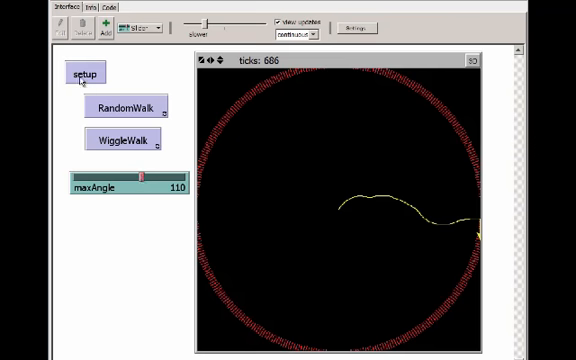
pyautogui.click(79, 74)
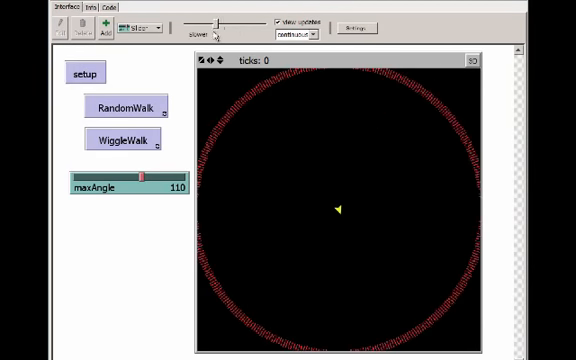
pyautogui.click(131, 137)
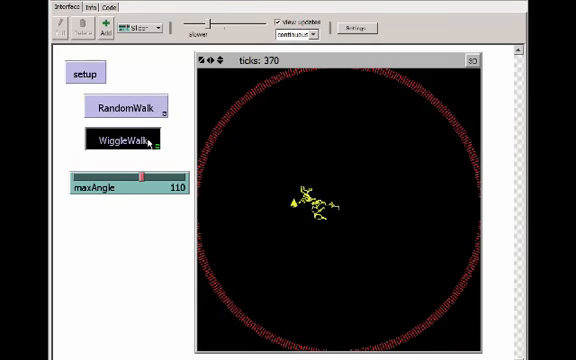